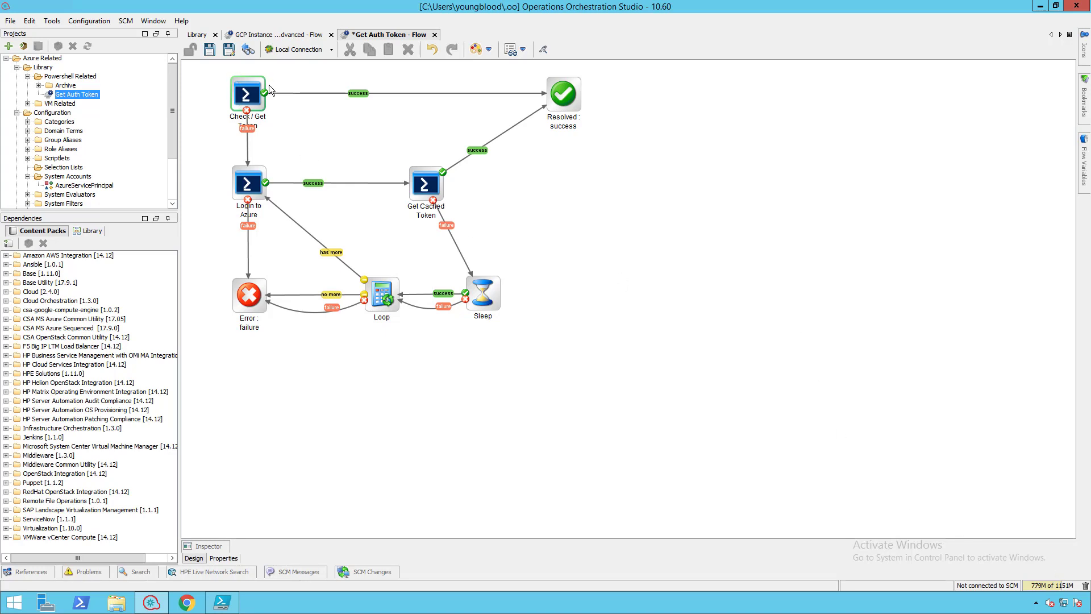
mouse_move(231, 113)
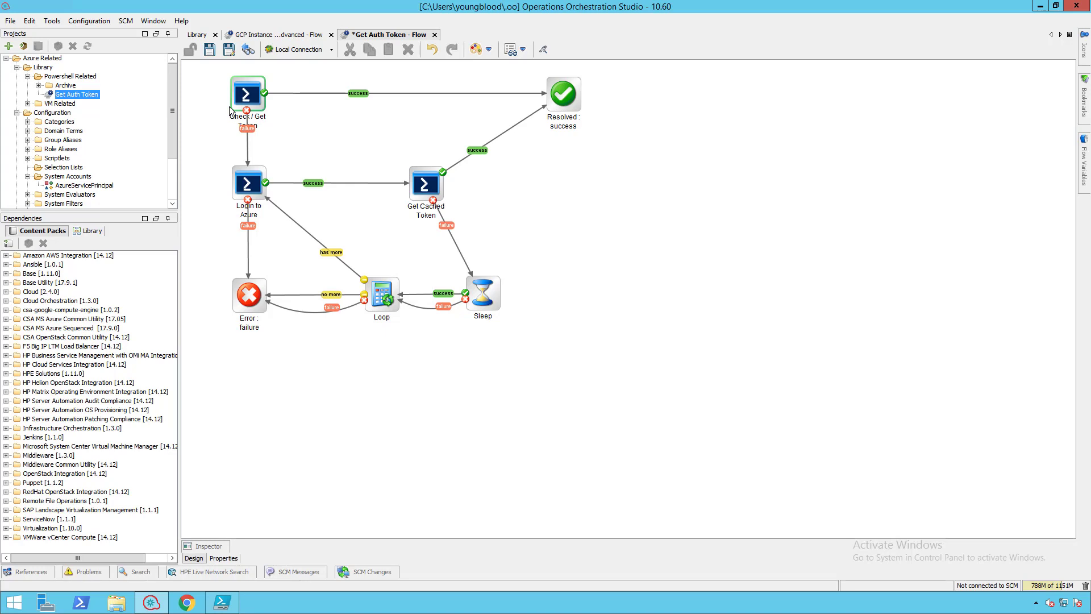
mouse_move(580, 102)
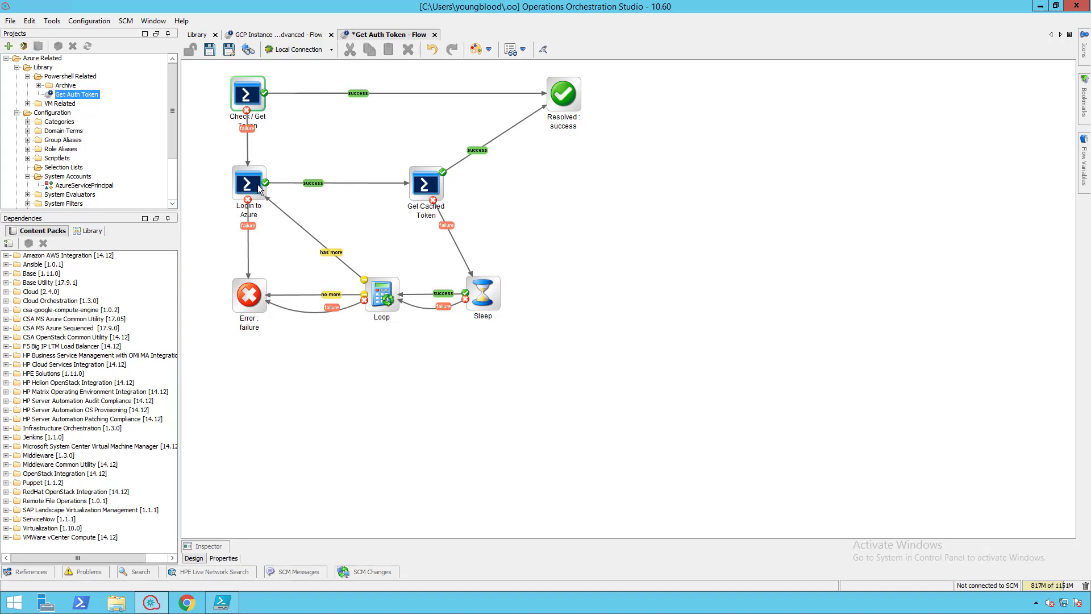
mouse_move(358, 184)
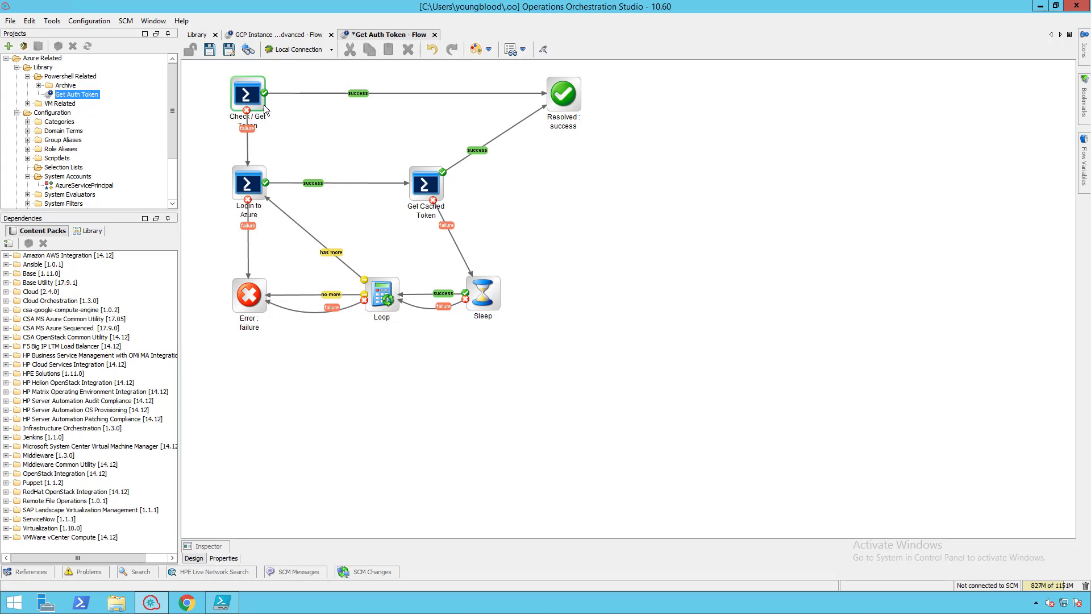
mouse_move(435, 212)
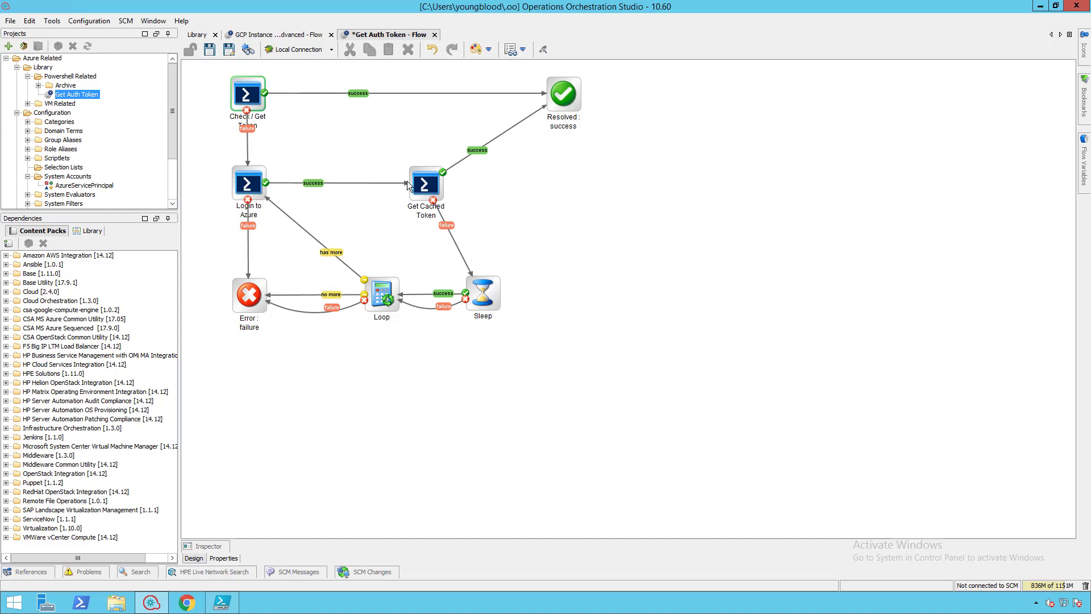
mouse_move(260, 544)
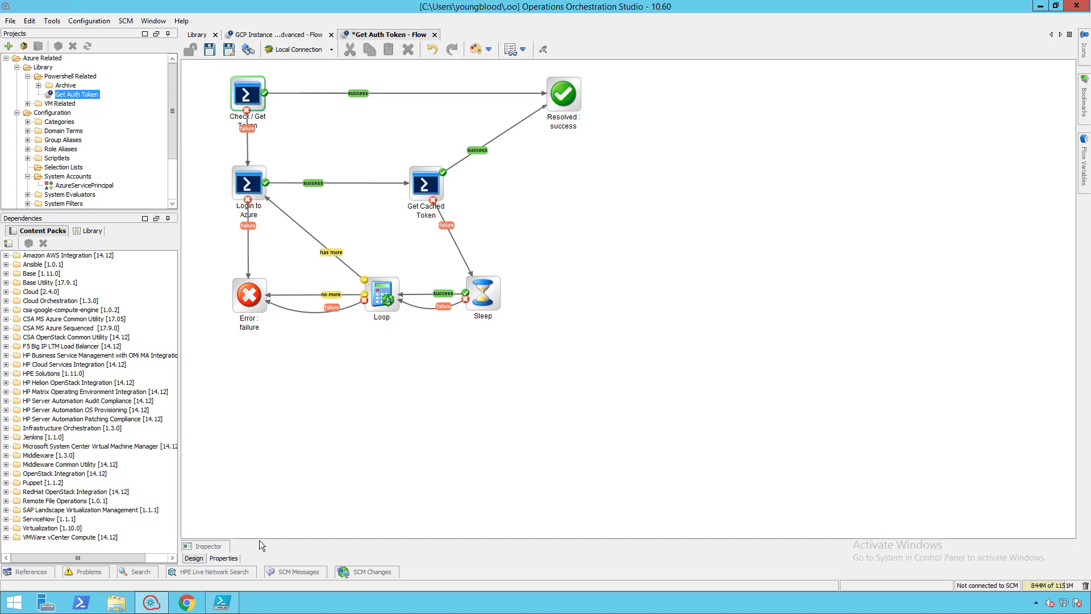
Review the cached access token script, then the Azure service-principal login script in PowerShell ISE.
left_click(221, 602)
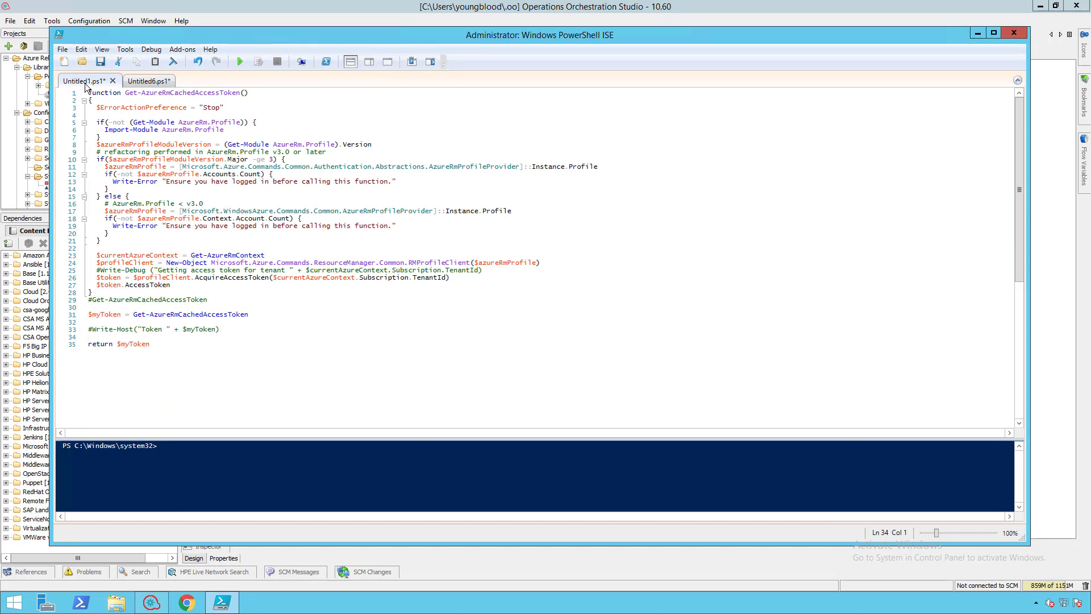
left_click(88, 337)
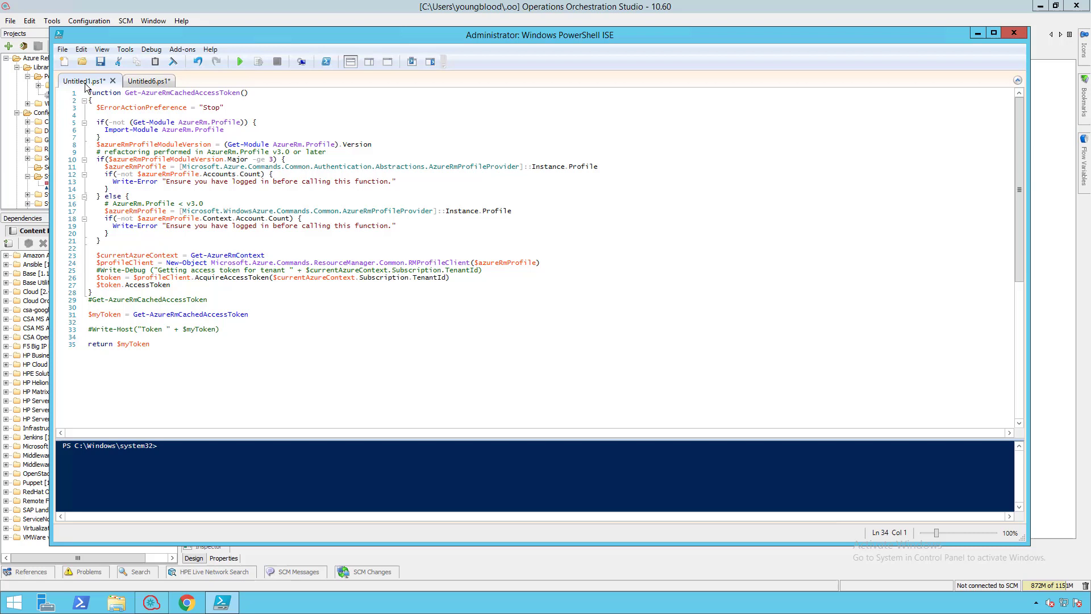
mouse_move(147, 81)
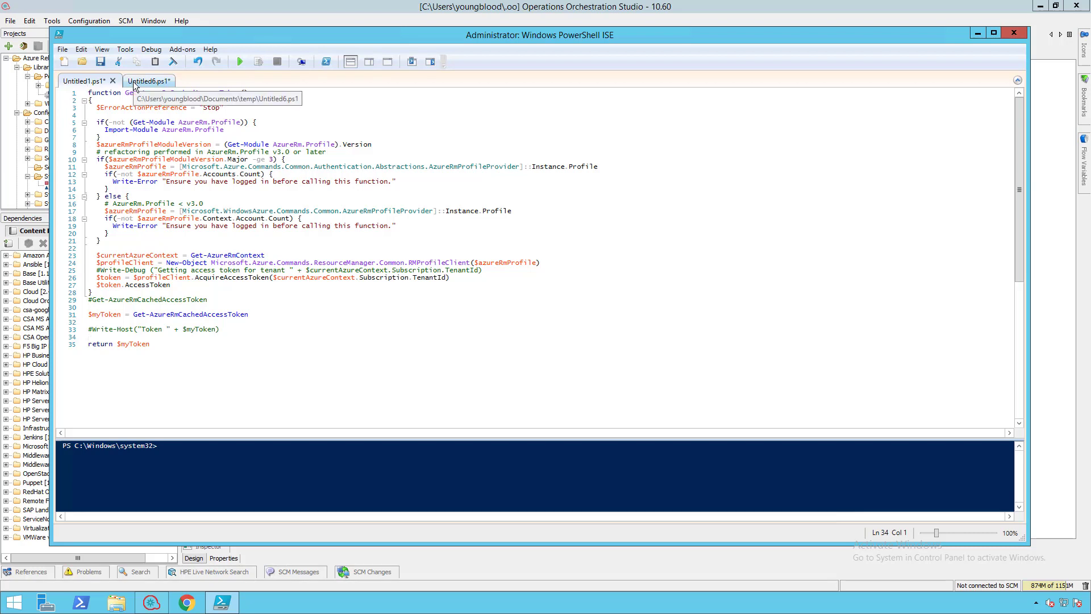
left_click(145, 80)
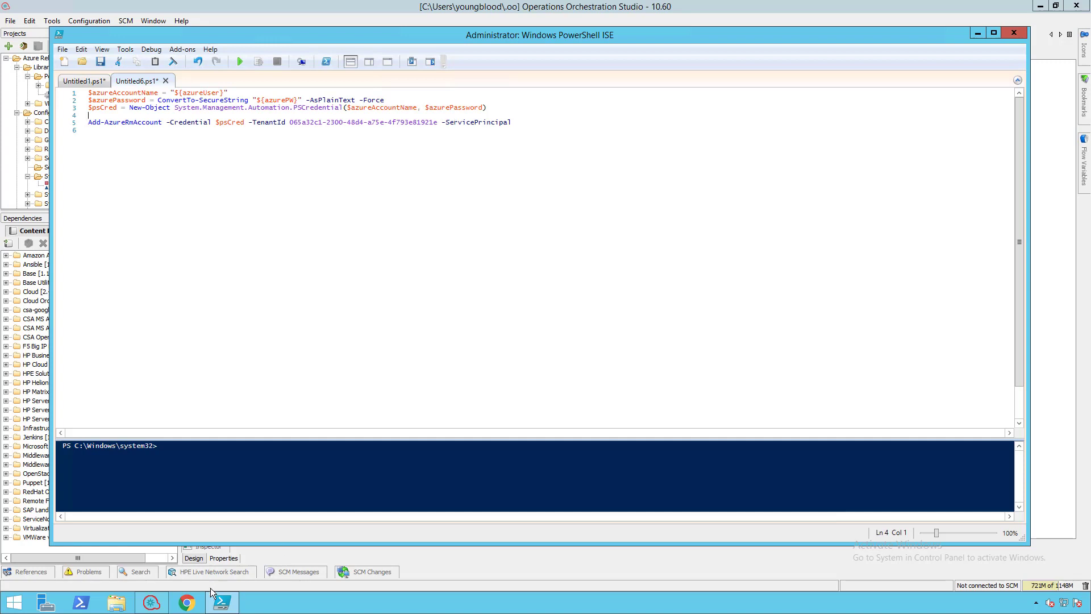
Inspect the Check / Get Token step's script input and its myToken result stored as a flow output.
left_click(151, 602)
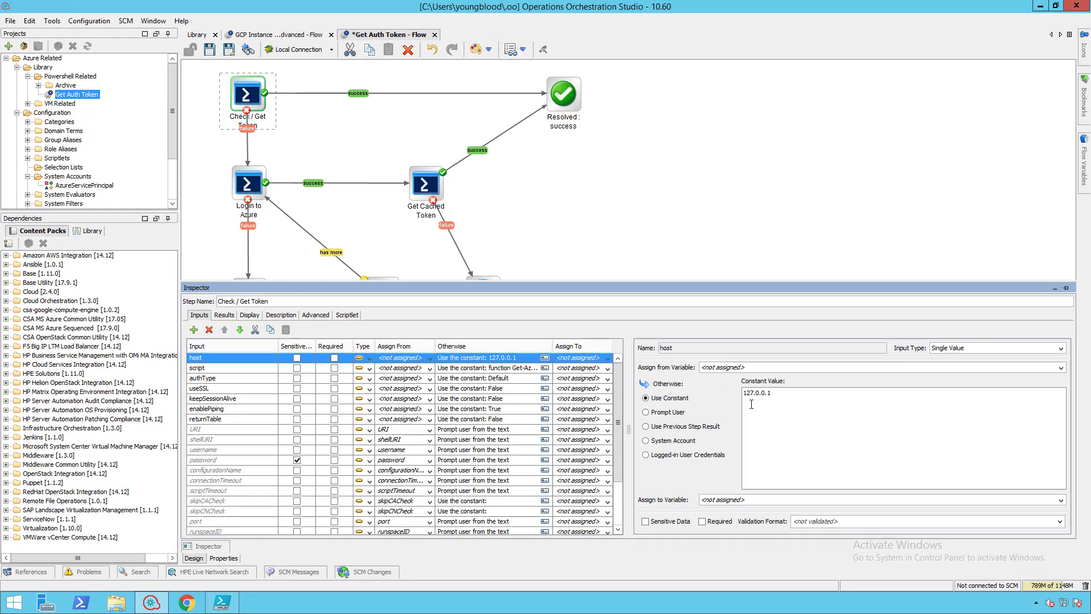
mouse_move(504, 162)
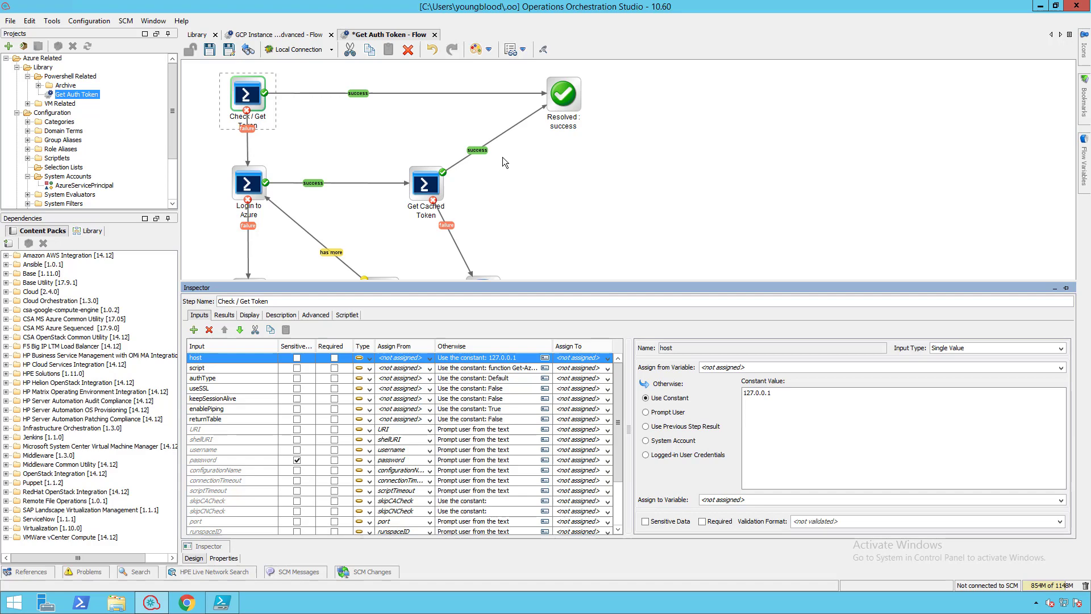
mouse_move(591, 440)
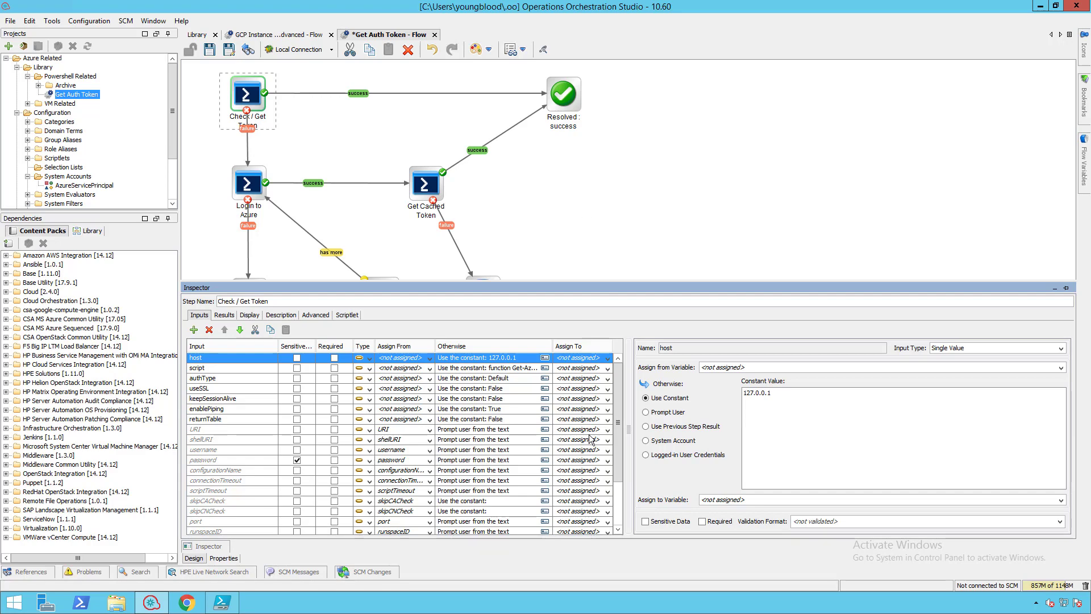
left_click(197, 367)
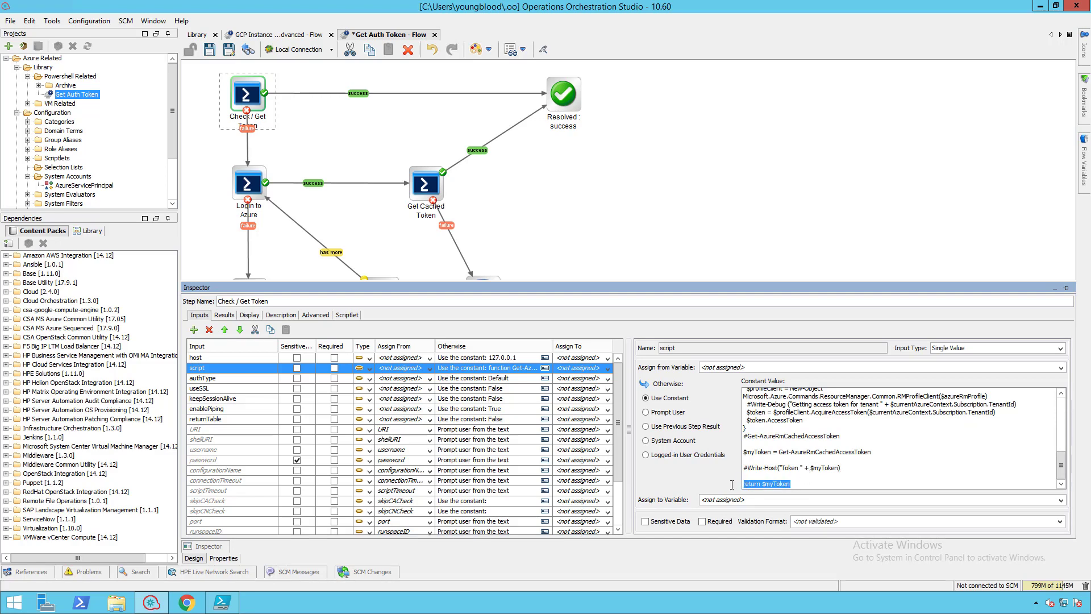
left_click(224, 315)
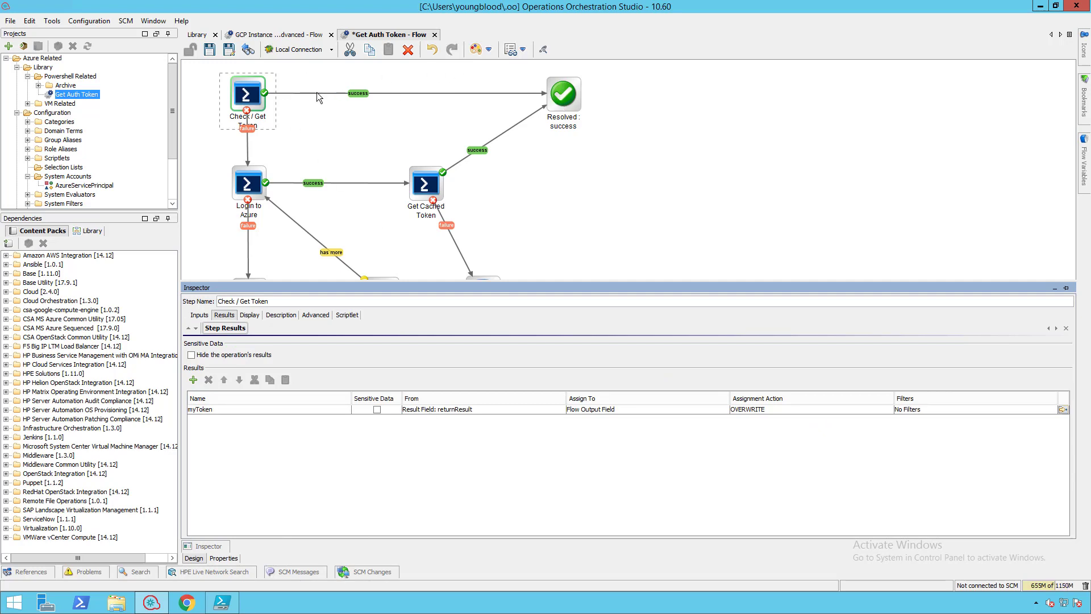
mouse_move(248, 185)
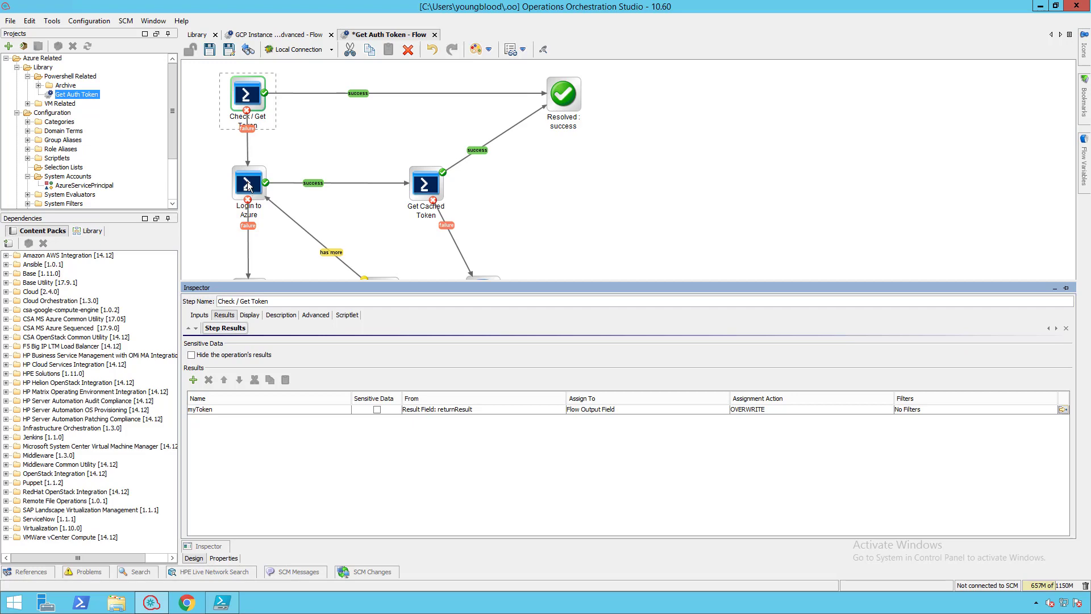
Trace the Login to Azure step's script, azureUser and azurePW inputs to the AzureServicePrincipal system account.
left_click(248, 184)
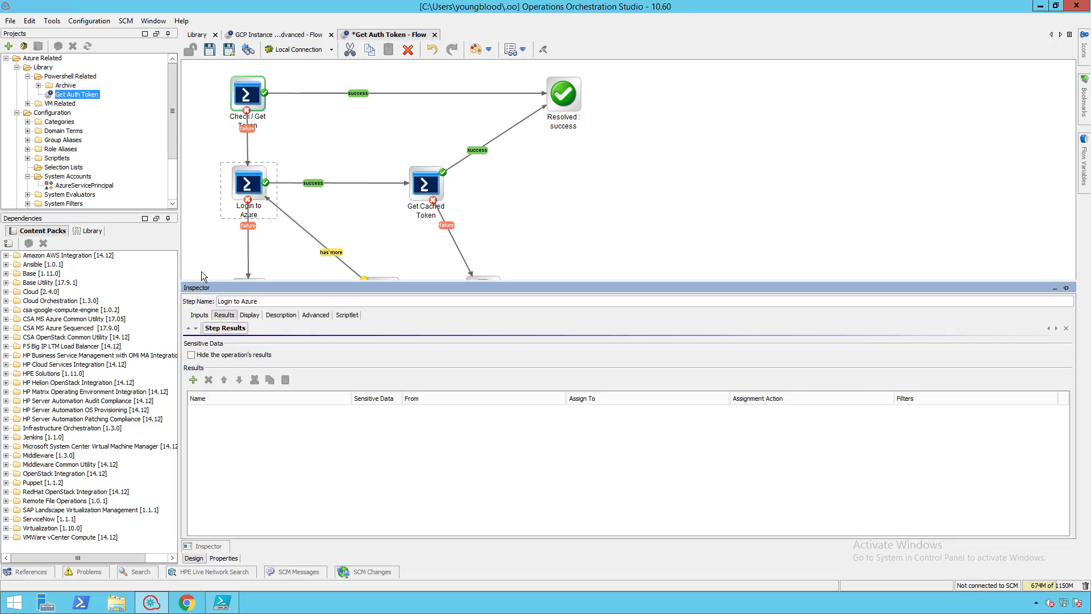
left_click(199, 315)
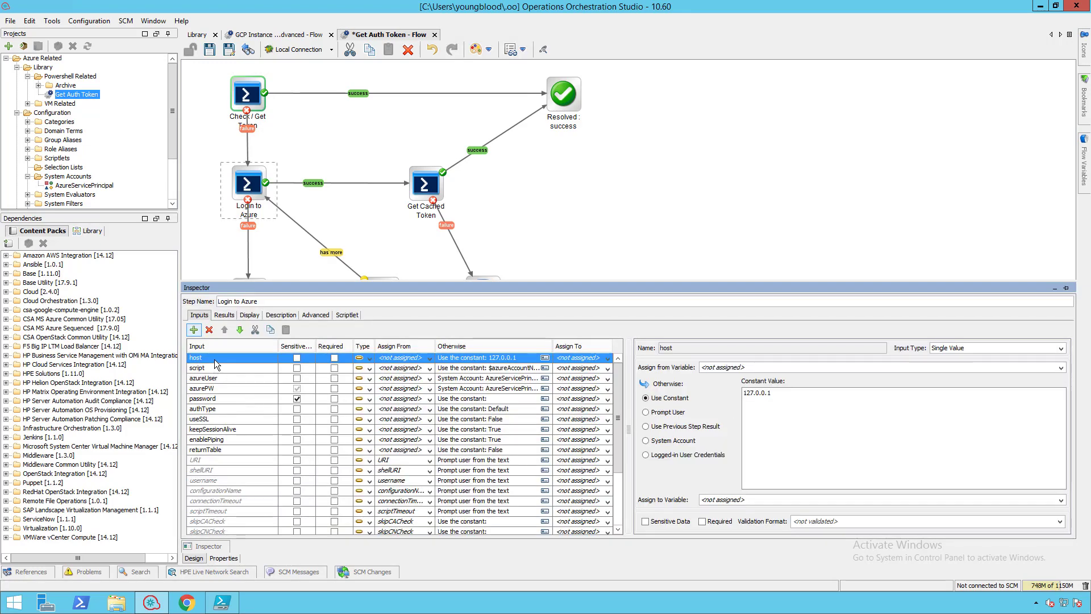
left_click(198, 367)
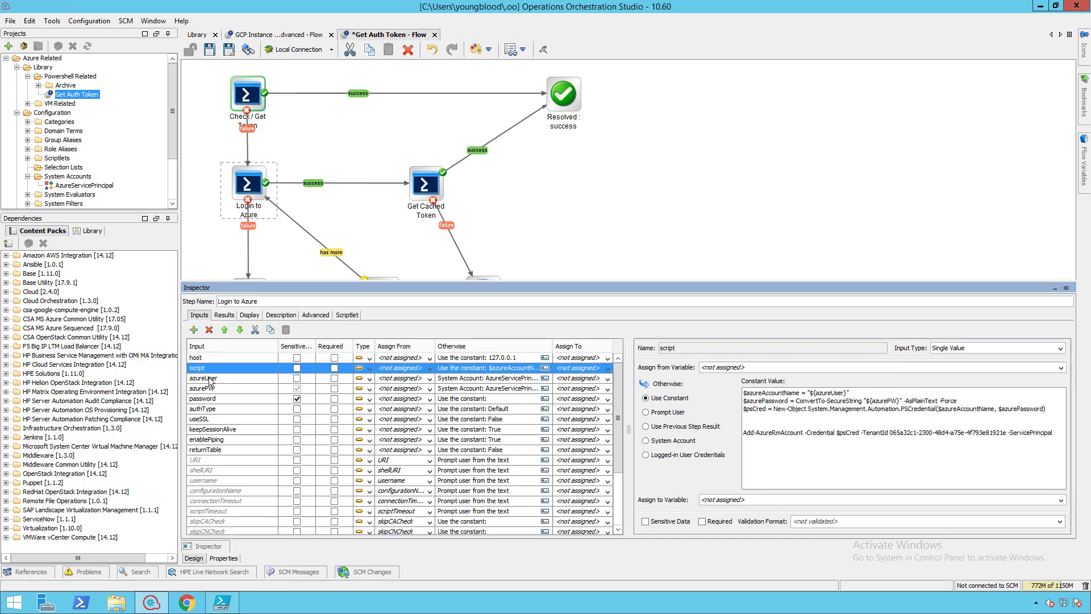
left_click(210, 377)
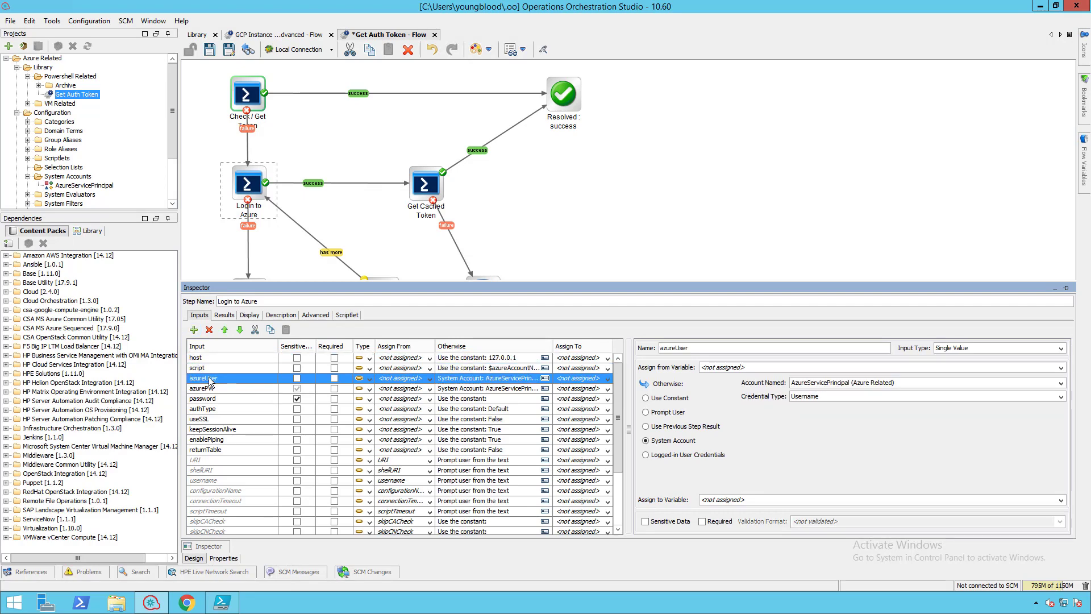
left_click(203, 389)
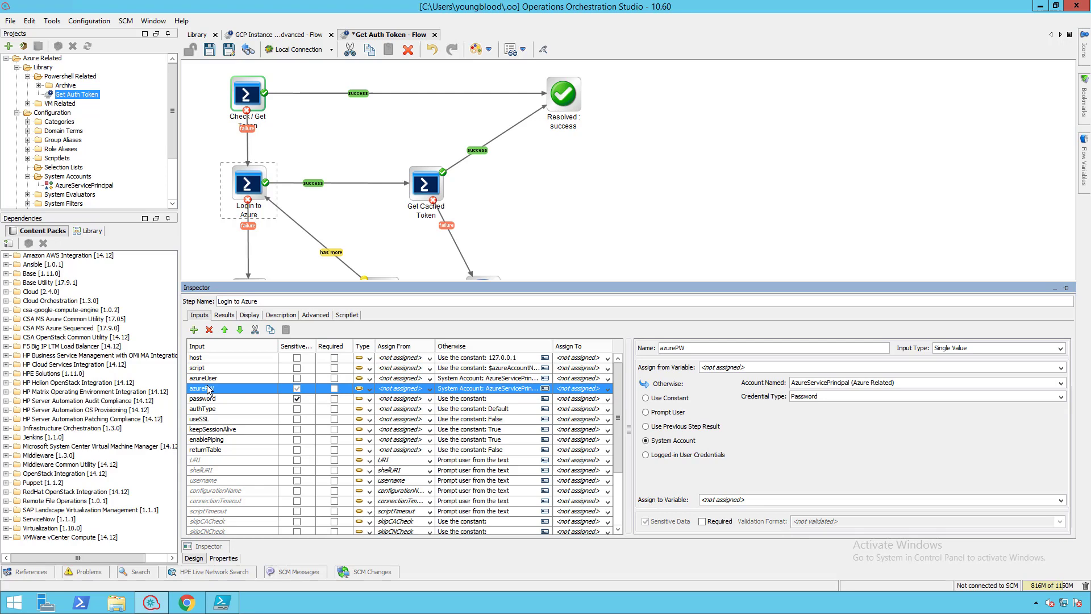
mouse_move(70, 184)
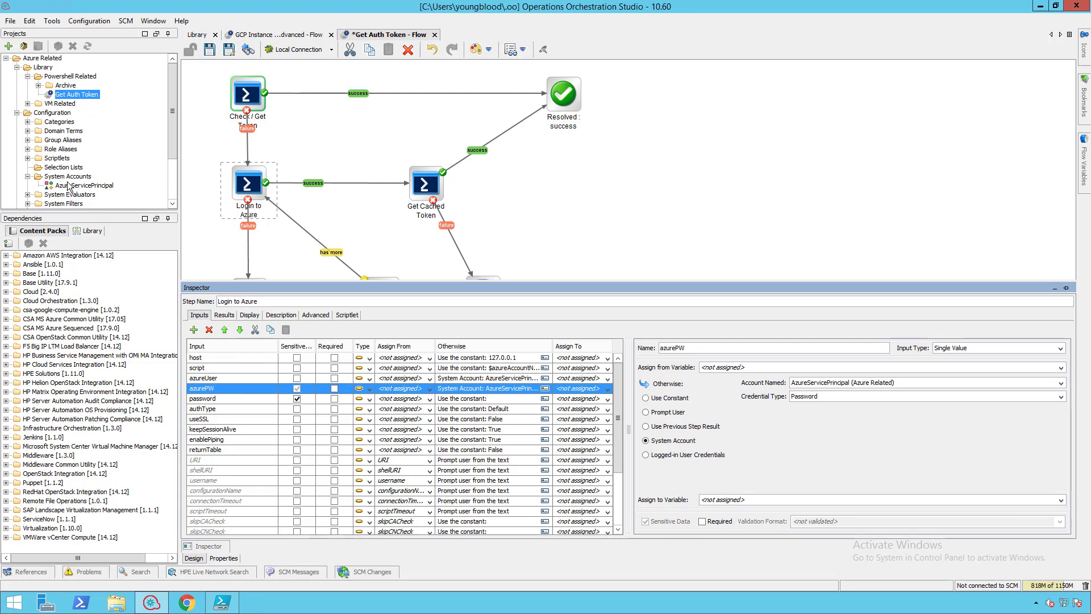
double_click(85, 185)
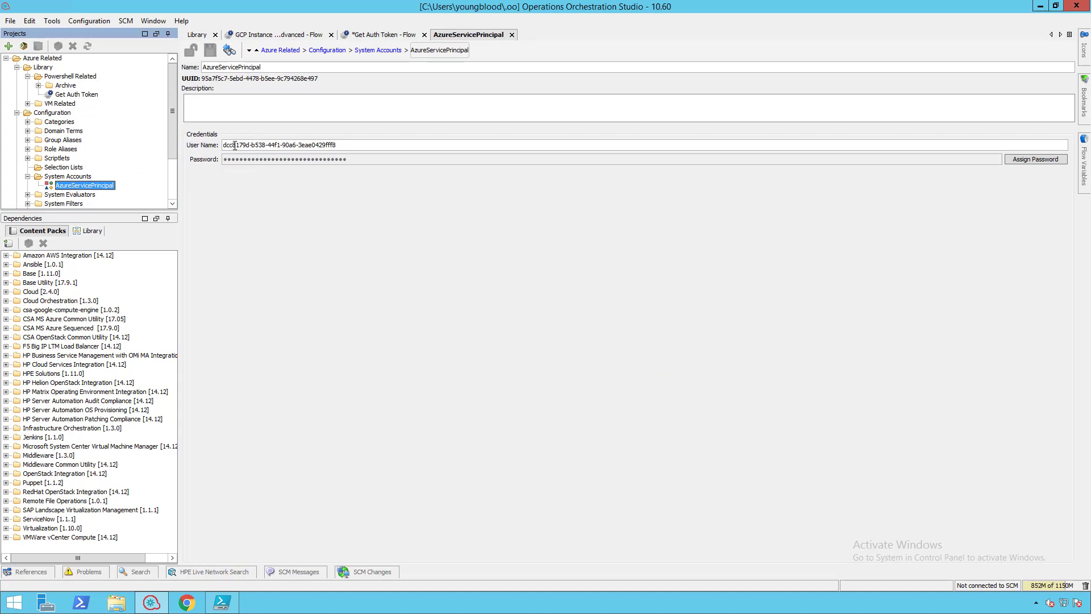
View the finished Get Auth Token debug run's raw result reporting the PowerShell command failed to execute.
left_click(381, 34)
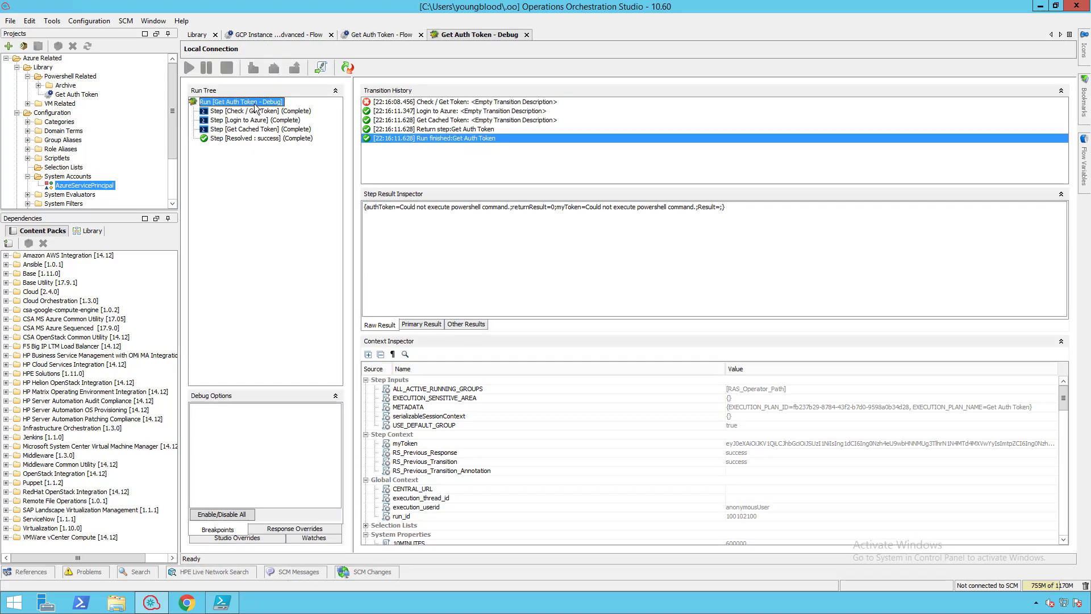
mouse_move(256, 111)
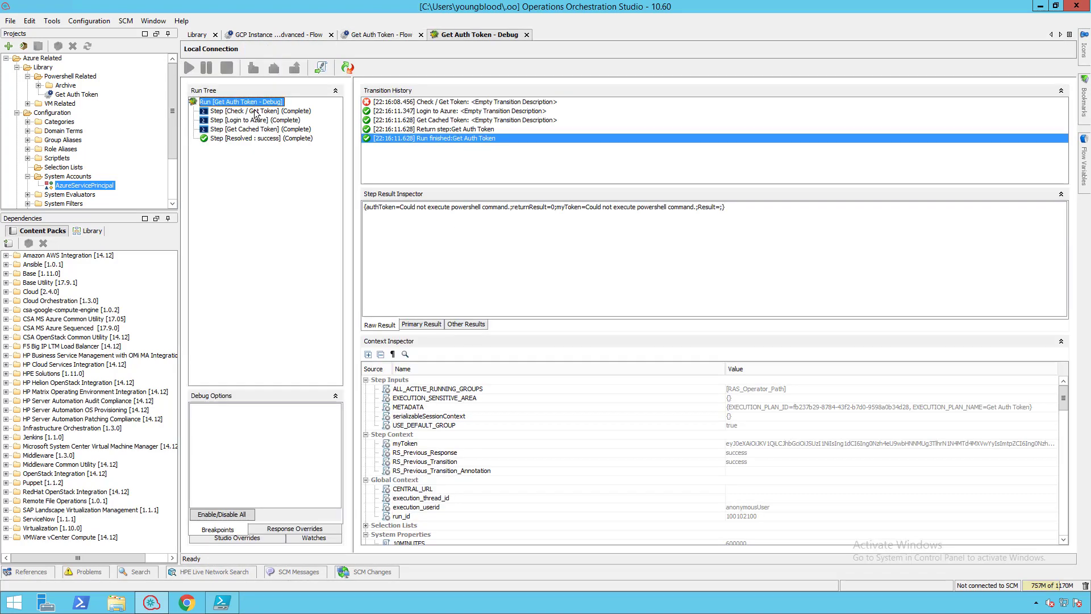
Review the Check / Get Token, Login to Azure and Get Cached Token step results in the Run Tree.
left_click(258, 110)
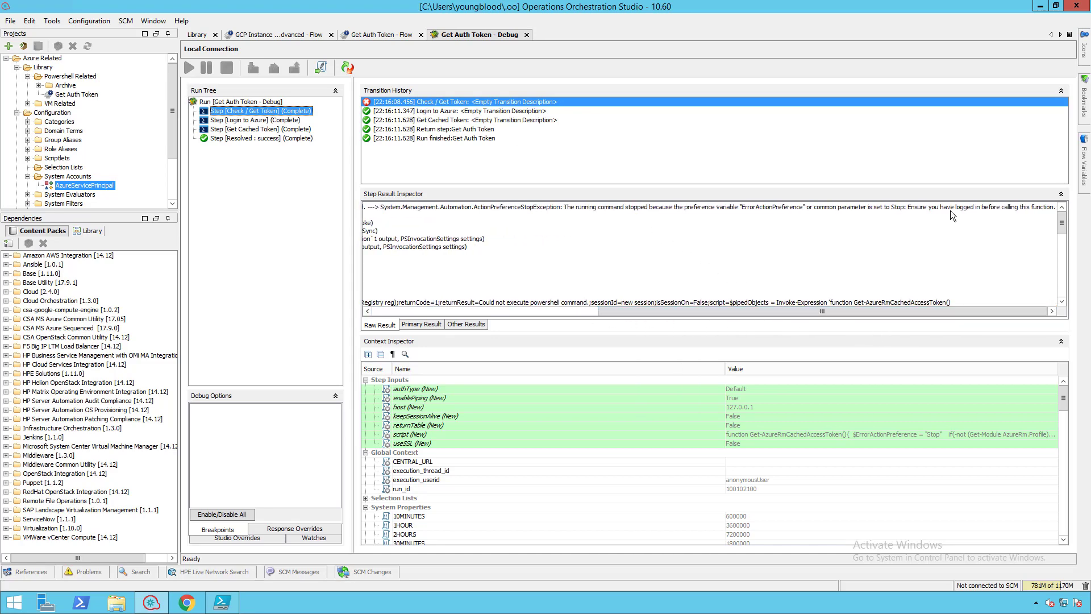
mouse_move(817, 213)
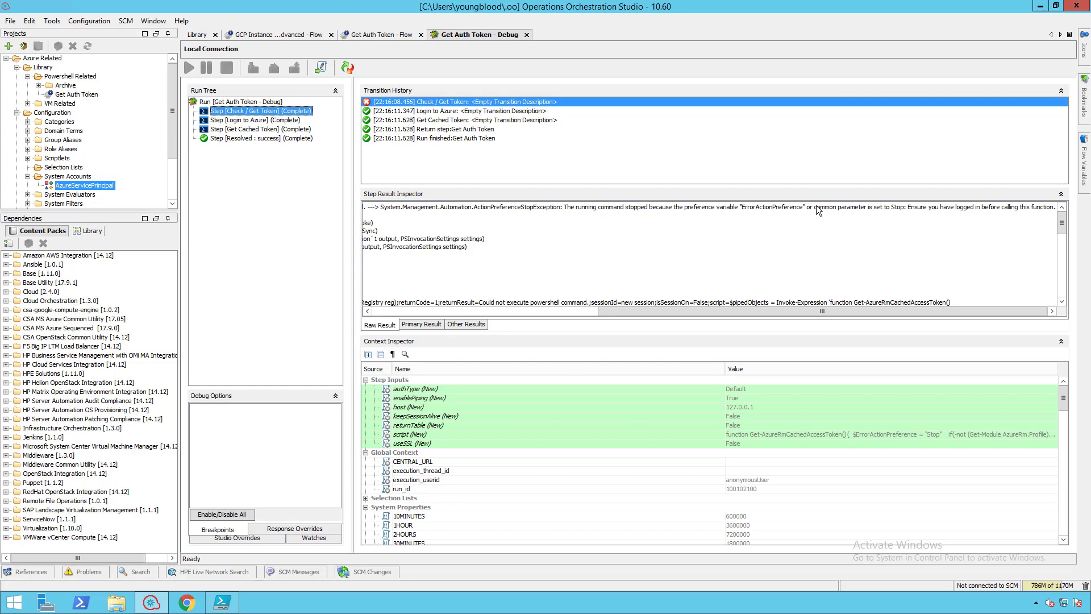
left_click(253, 119)
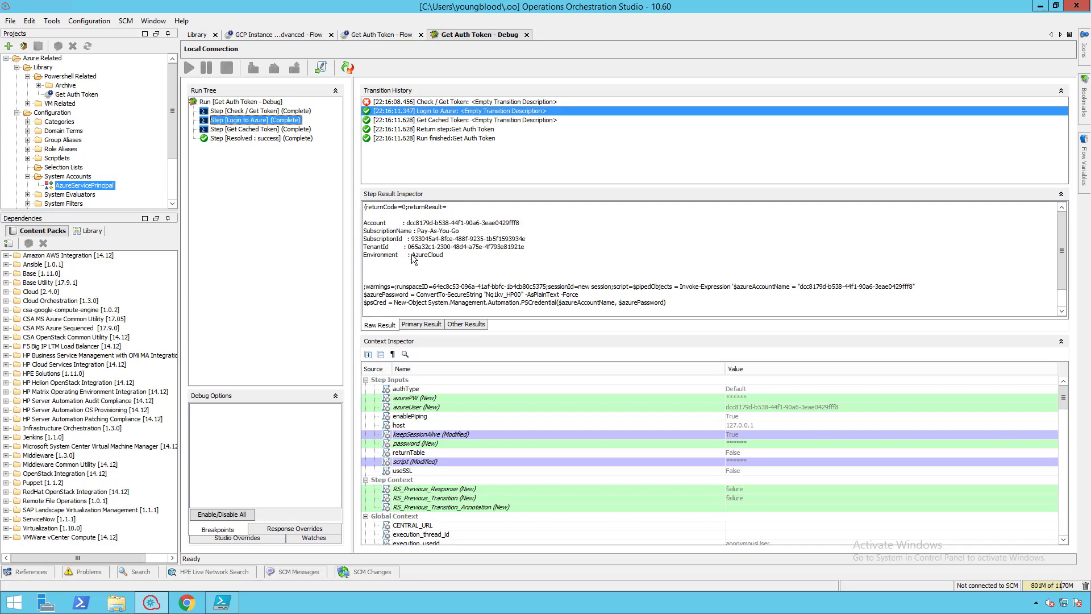
mouse_move(531, 269)
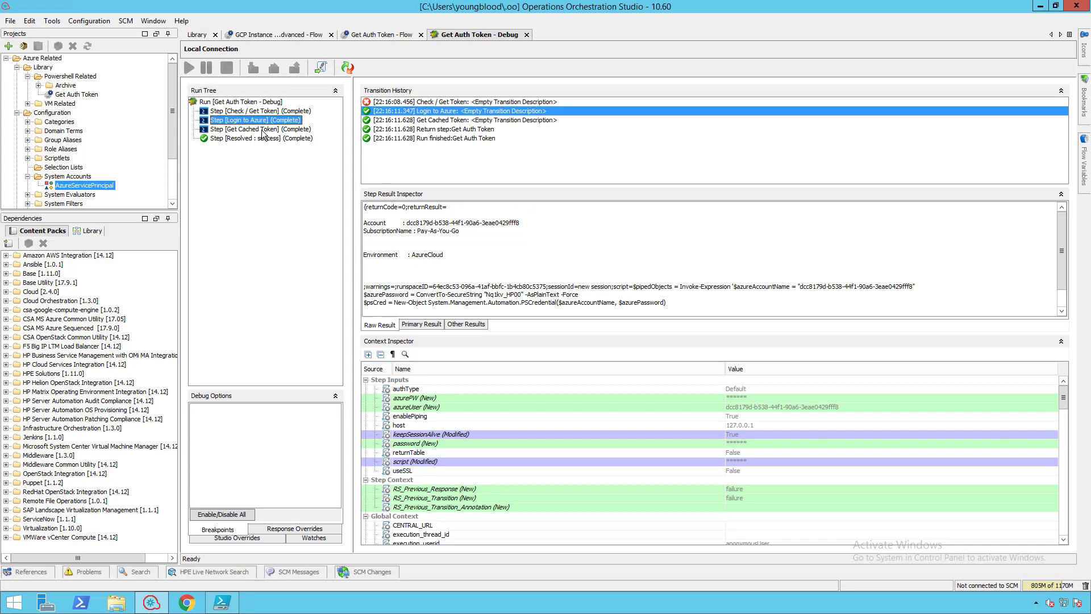
left_click(256, 130)
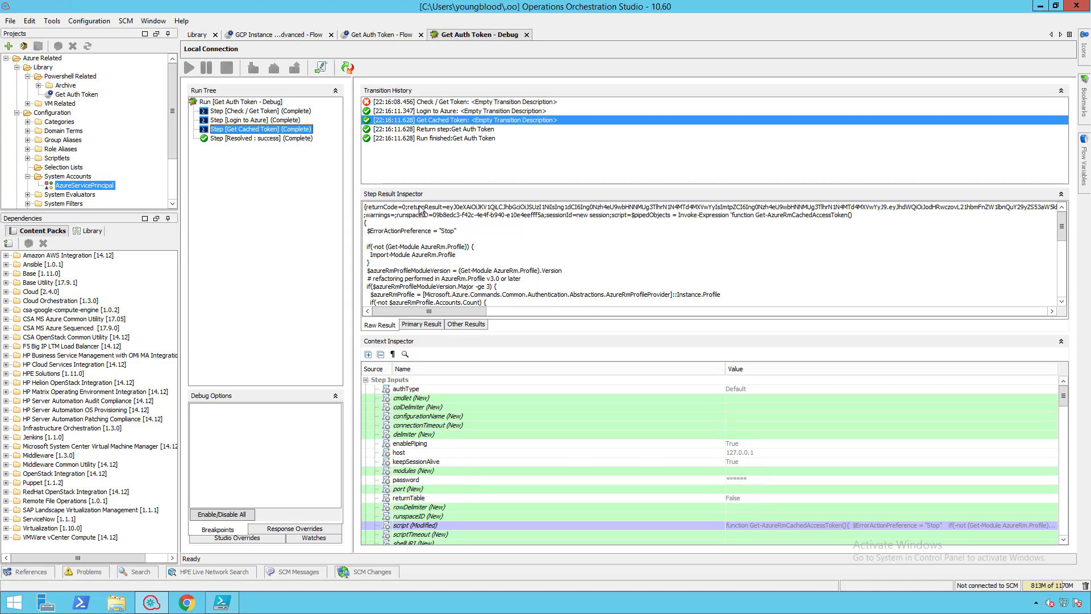
mouse_move(637, 207)
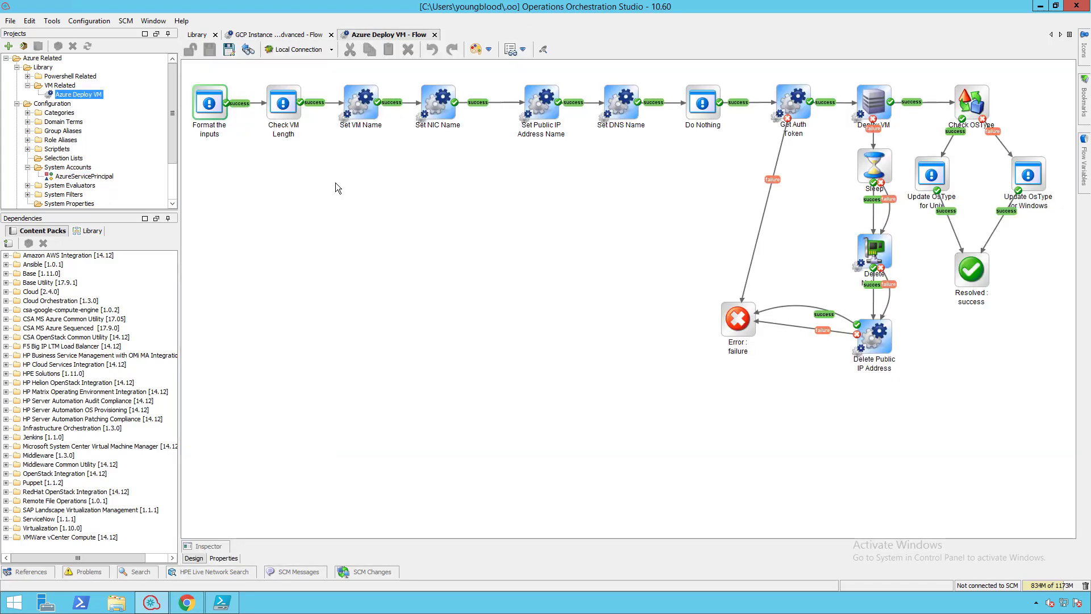
mouse_move(278, 173)
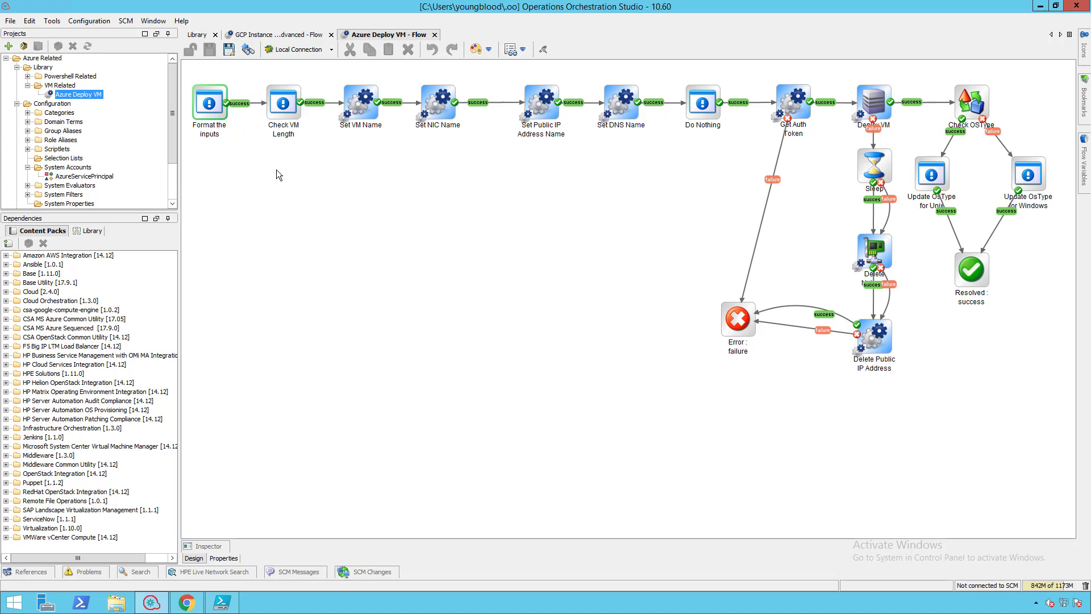
mouse_move(762, 100)
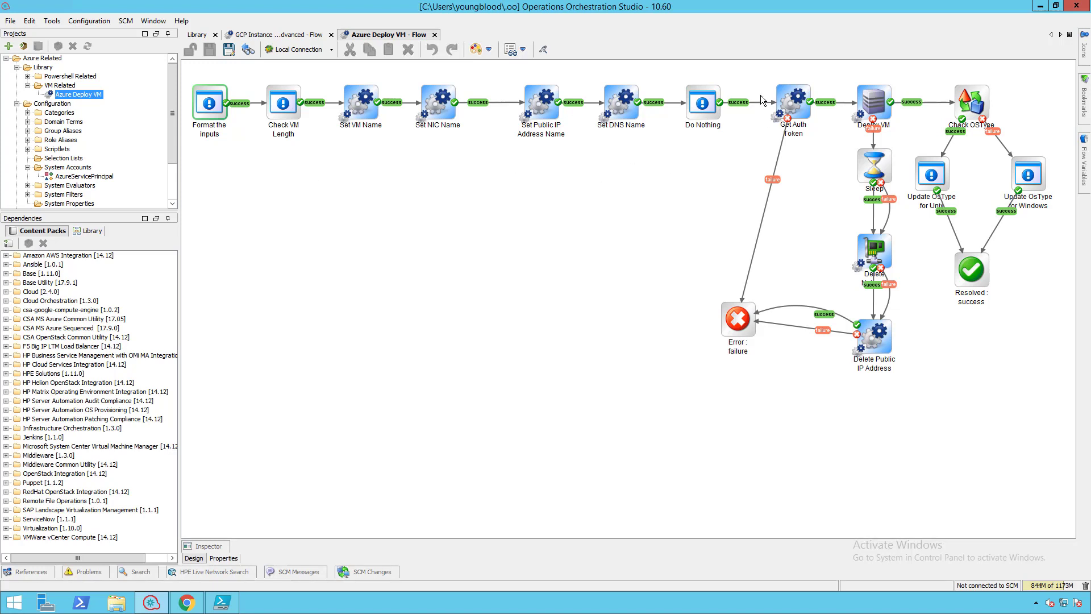
left_click(792, 105)
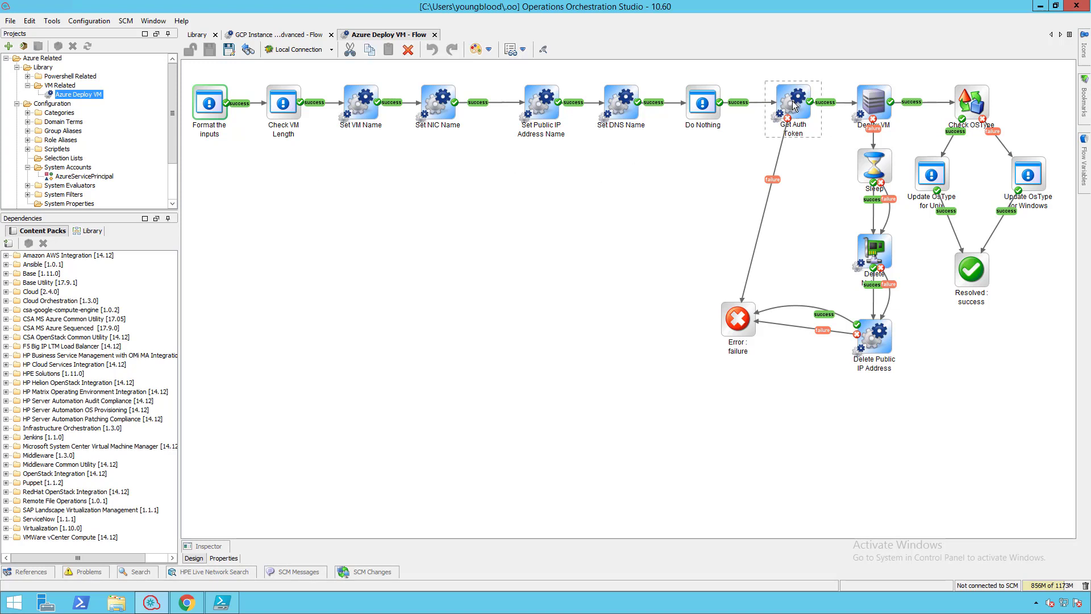
double_click(792, 104)
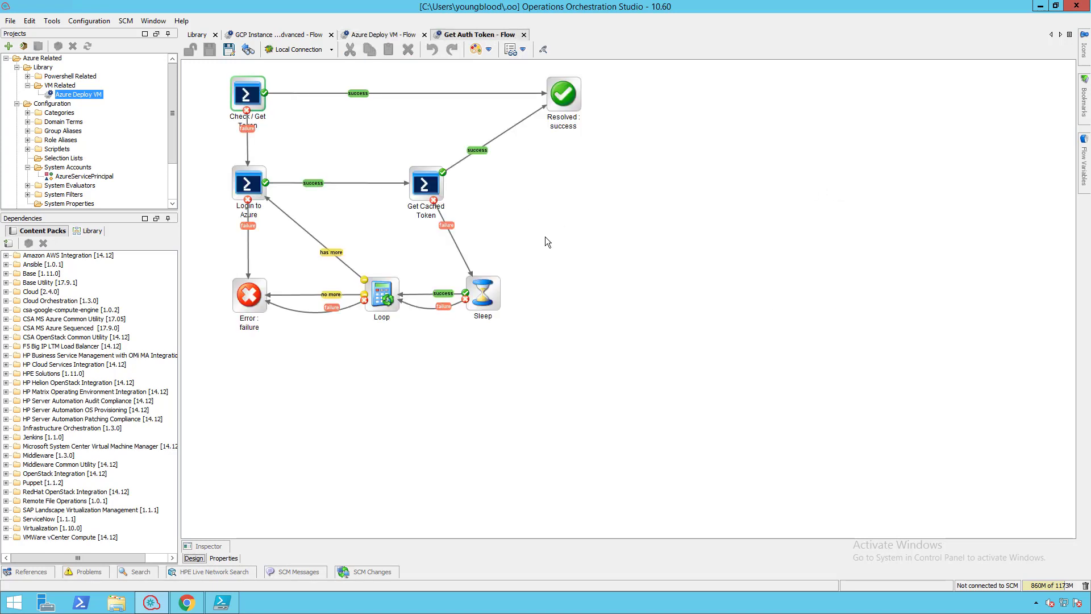
mouse_move(370, 185)
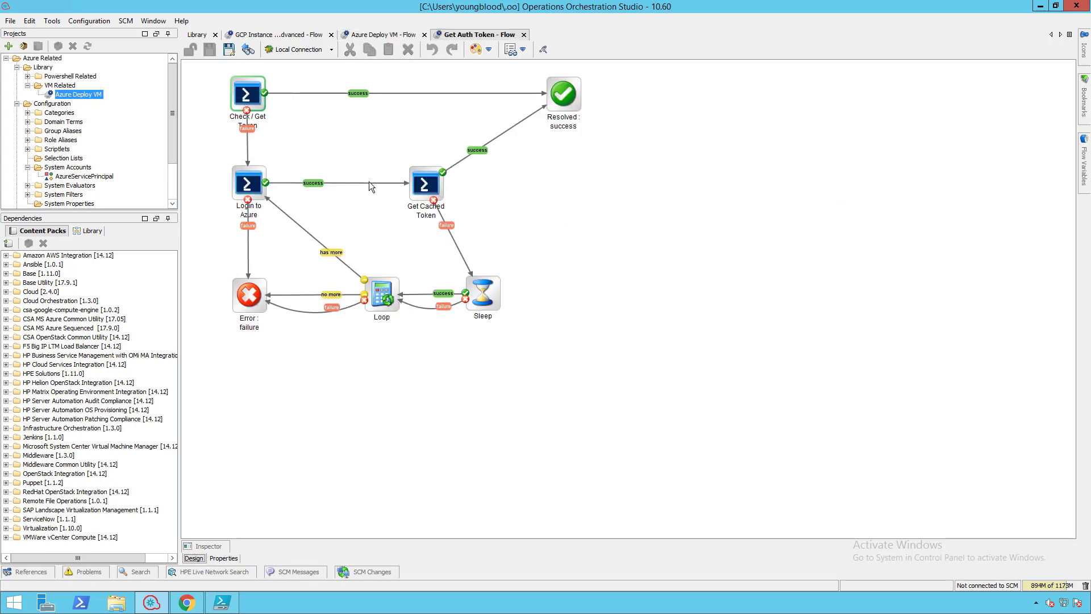
mouse_move(533, 40)
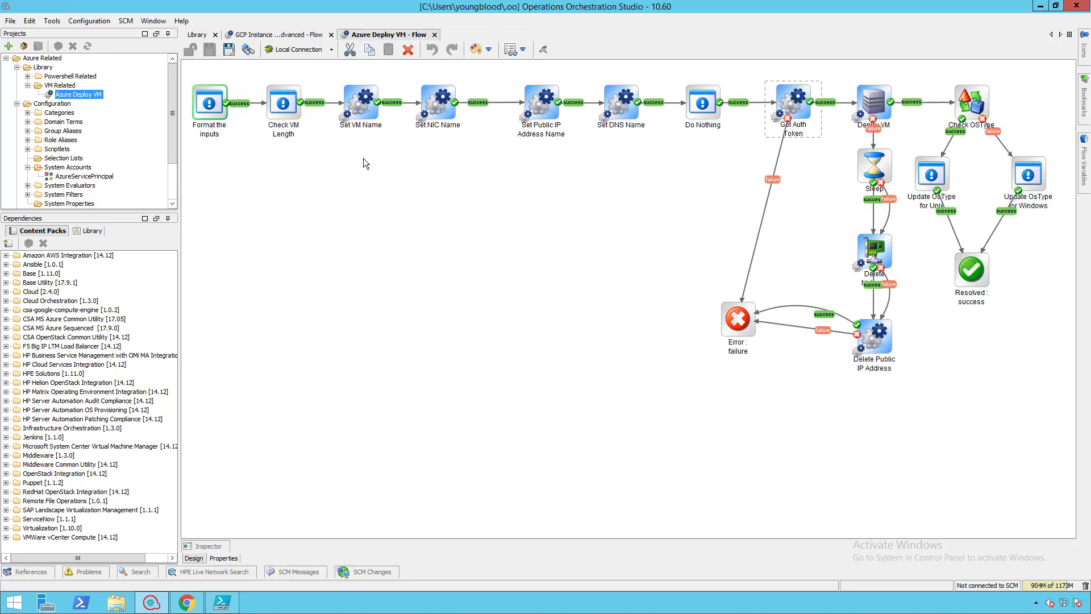
mouse_move(338, 165)
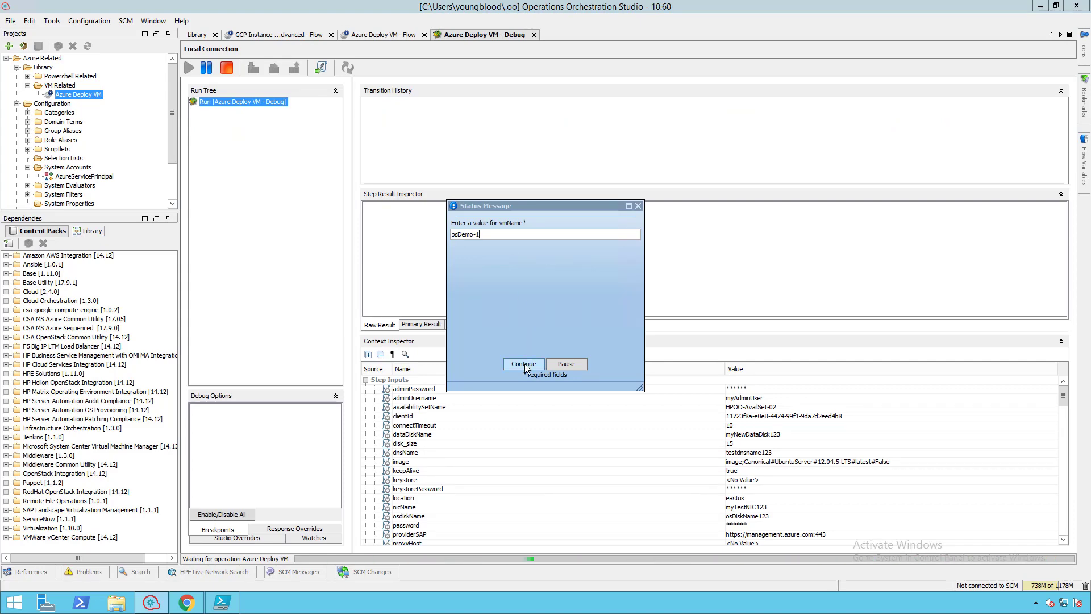
Submit the entered vmName and continue the Azure Deploy VM debug run.
left_click(523, 364)
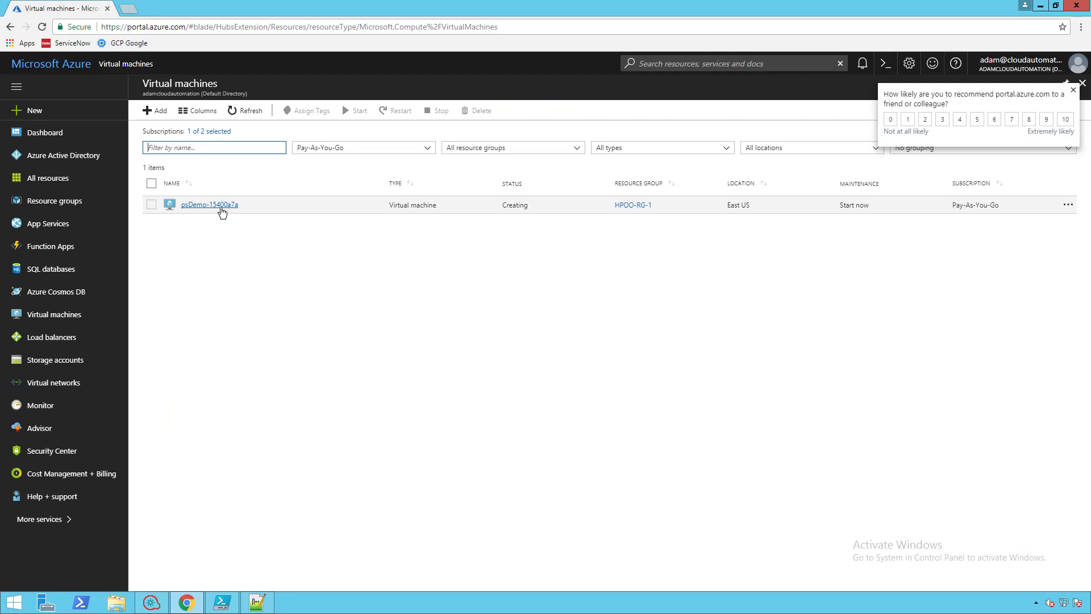
mouse_move(225, 212)
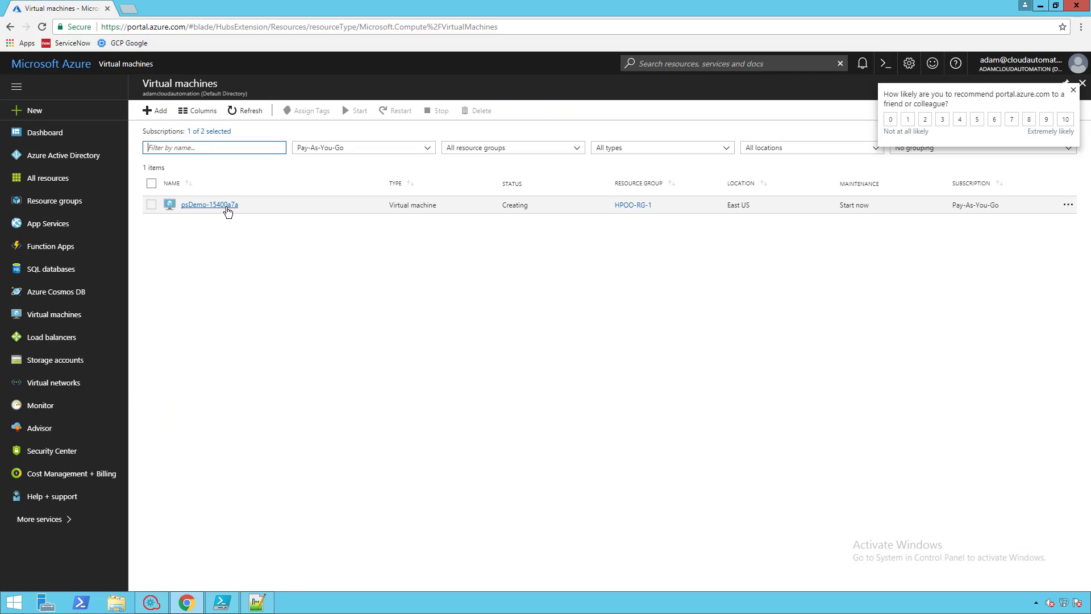
Watch the new psDemo VM appear with status Creating in the Azure portal's Virtual machines list.
left_click(1073, 90)
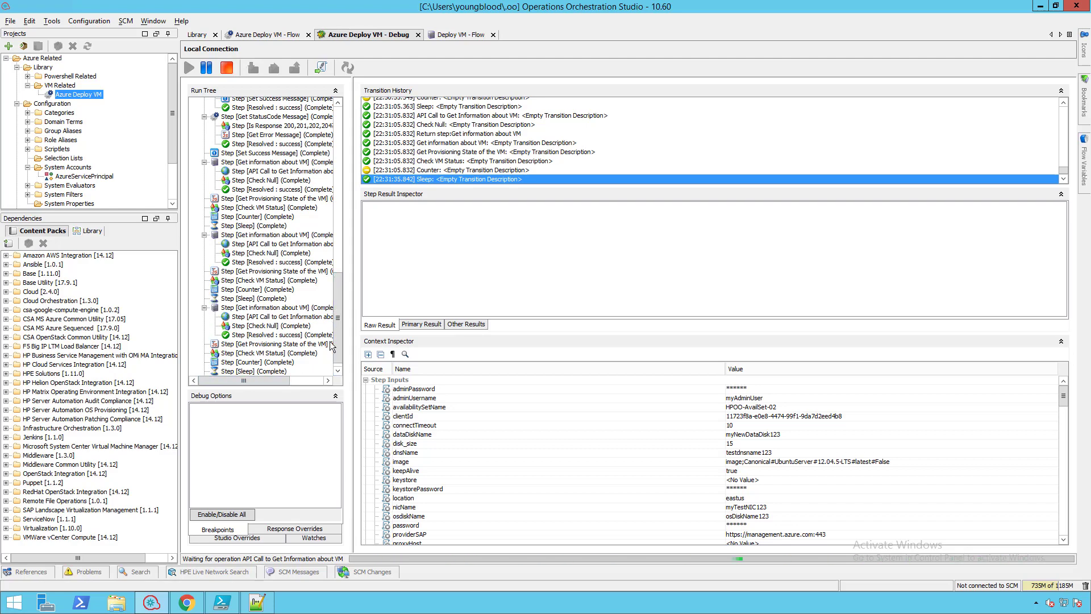
Follow the Azure Deploy VM debug run through the VM status checks to the public IP retrieval steps.
left_click(329, 380)
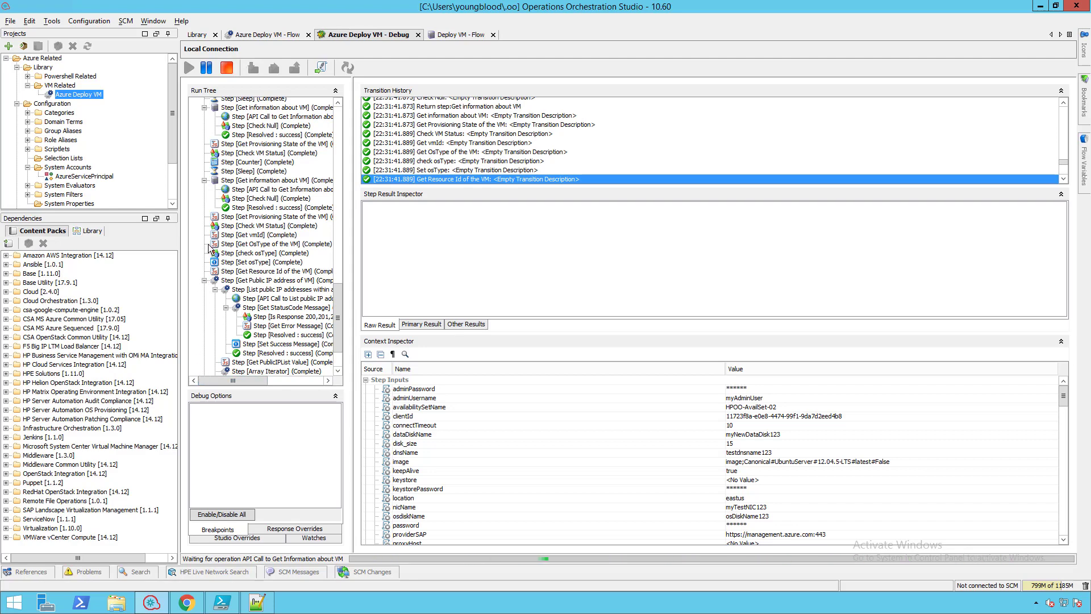
left_click(189, 67)
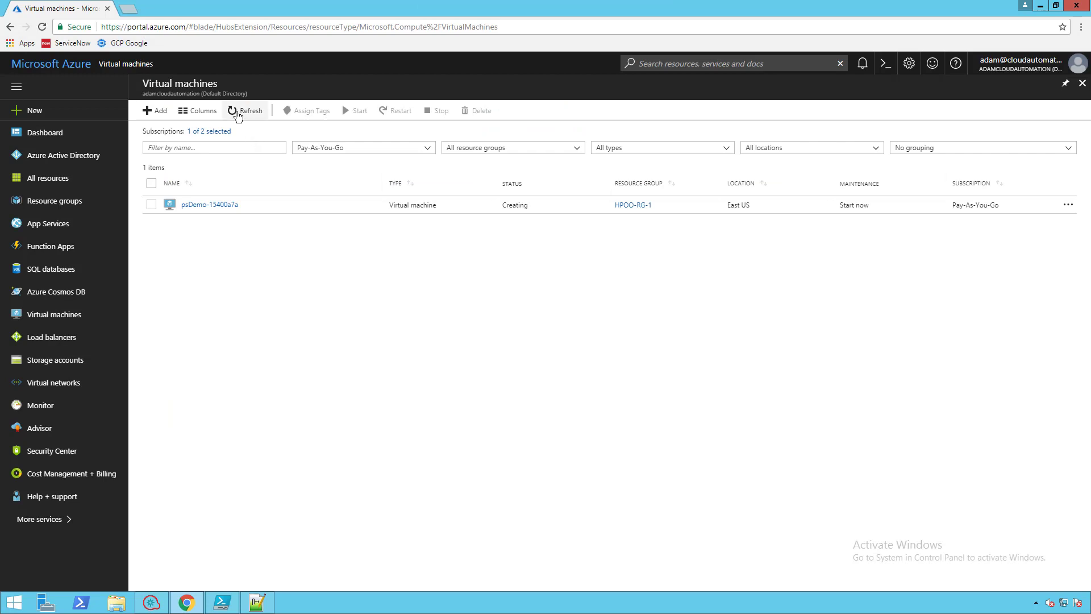
Refresh the Virtual machines blade to see psDemo-15400a7a now Running.
left_click(245, 111)
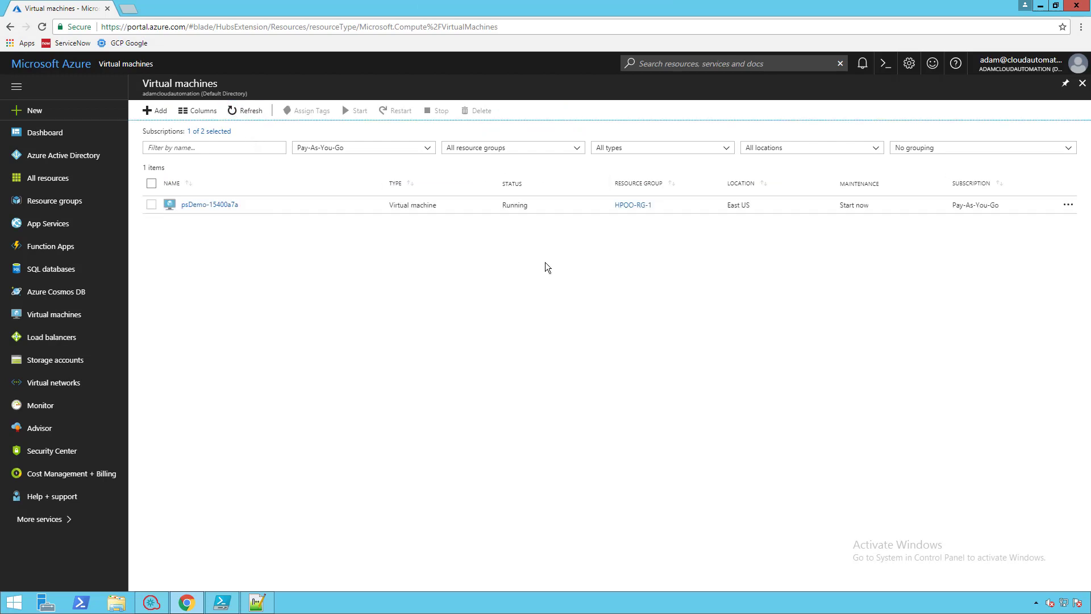
mouse_move(374, 484)
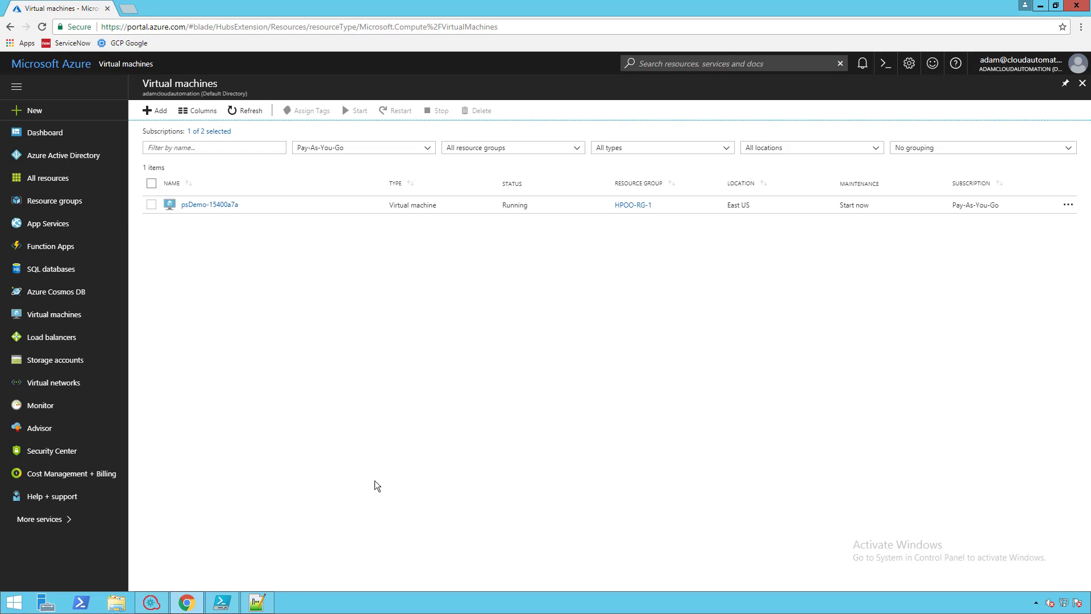